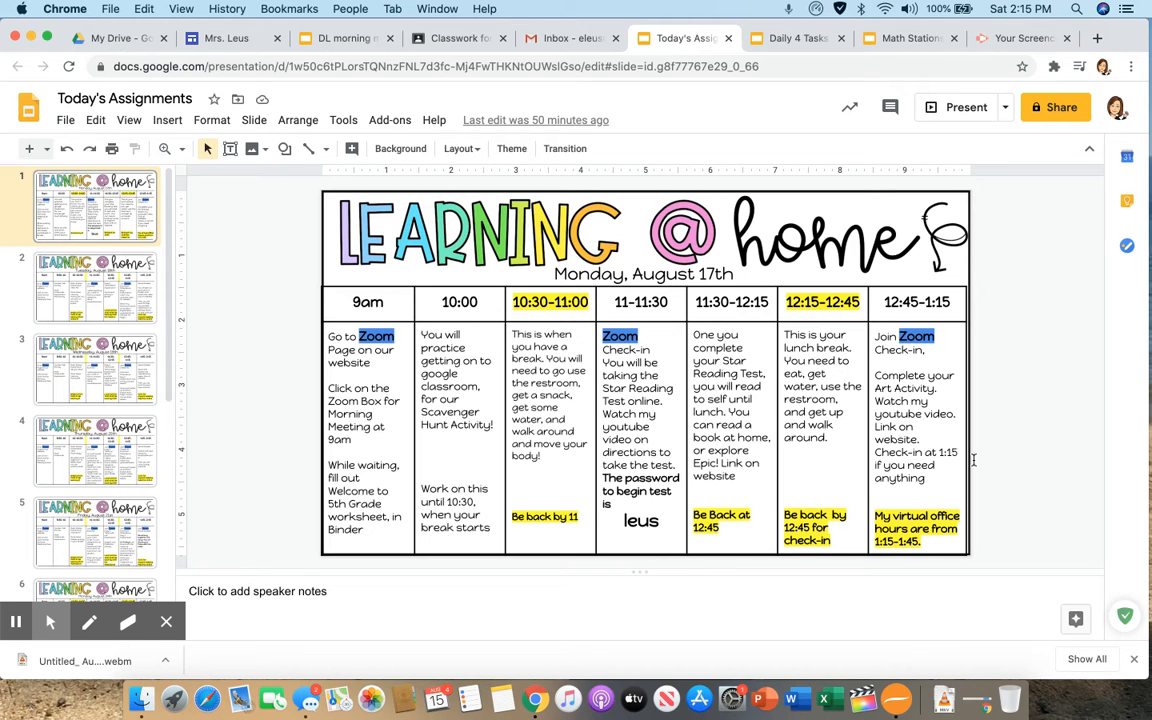
{"action": "mouse_move", "coordinate": [1010, 325]}
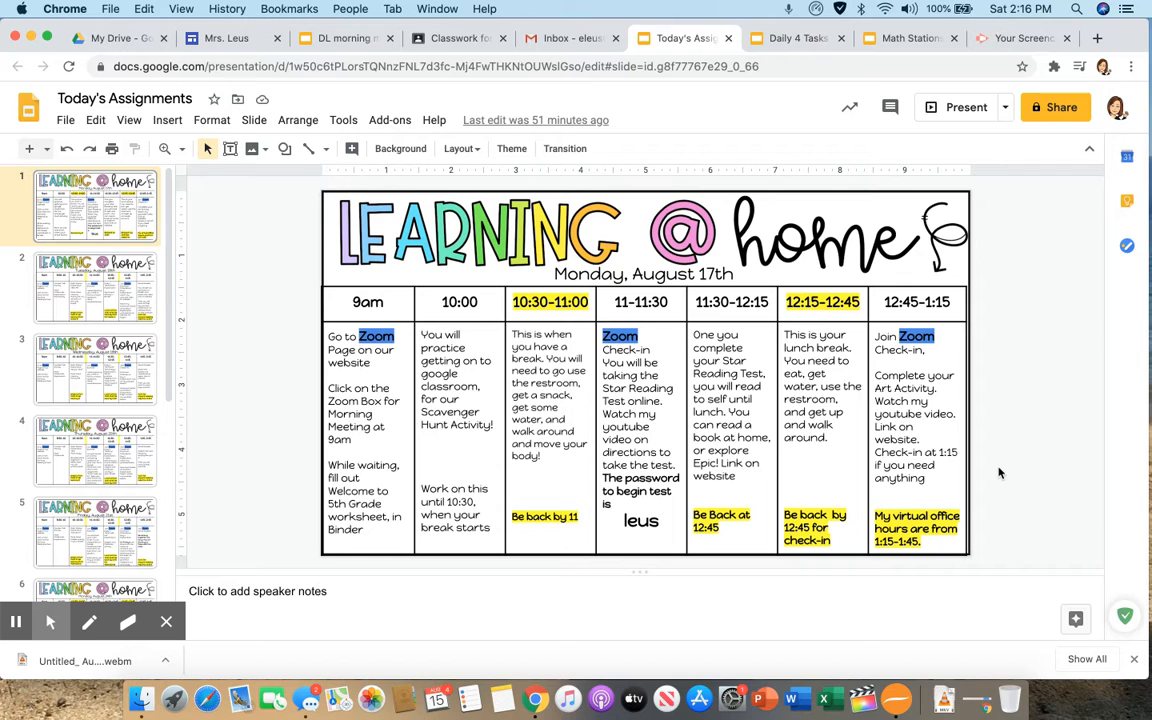
{"action": "mouse_move", "coordinate": [895, 690]}
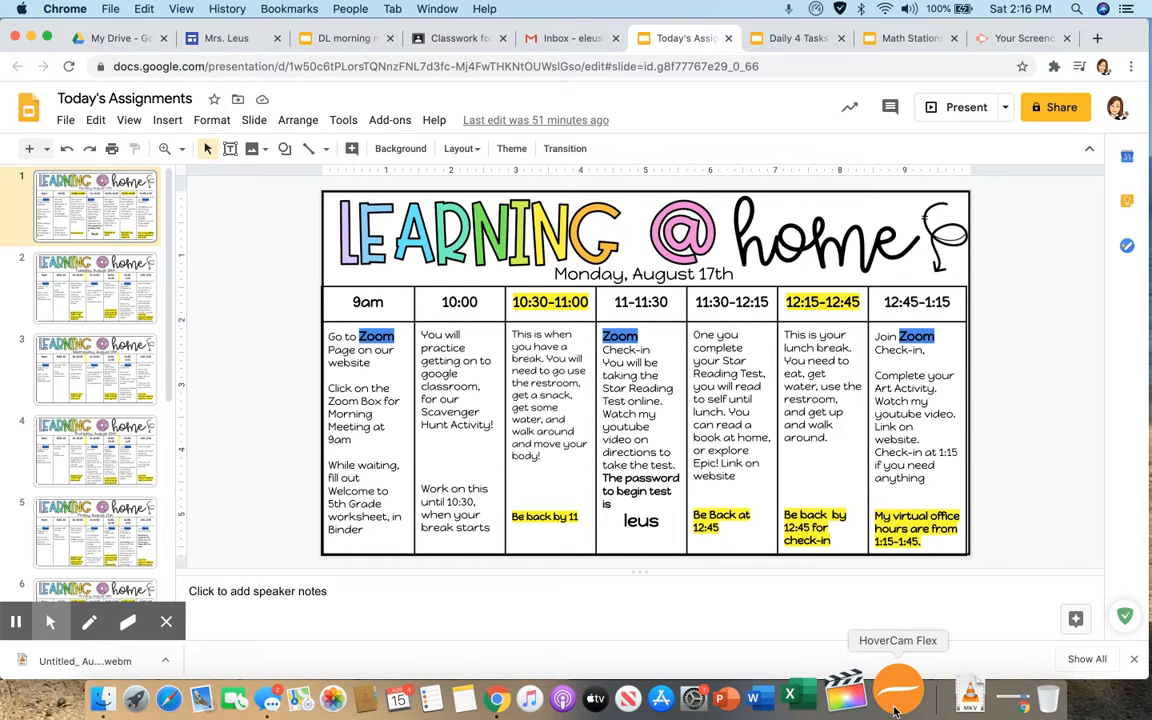
Step: Launch HoverCam Flex from the Dock to show the colored letter drawing beside pencils
{"action": "left_click", "coordinate": [897, 690]}
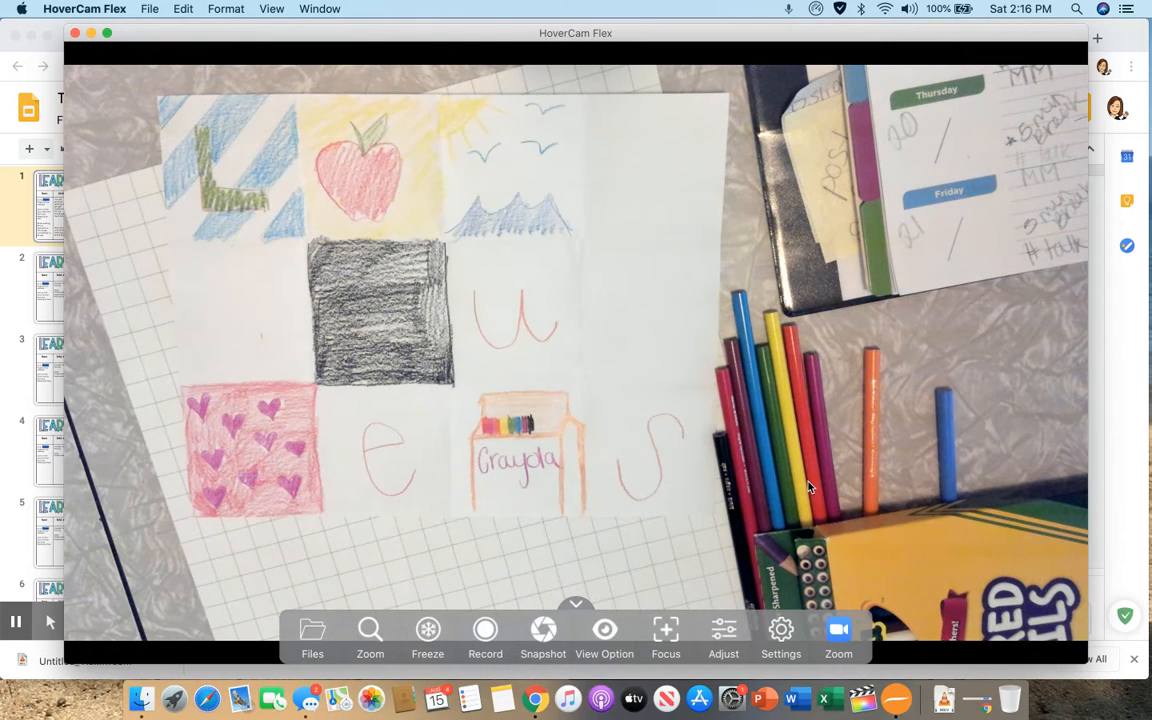